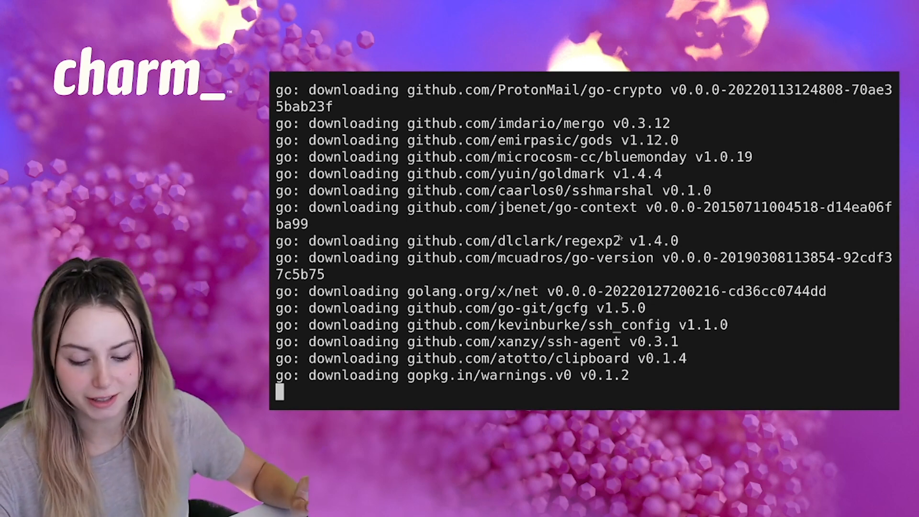
Connect to git.charm.sh over SSH, reaching the host-key confirmation prompt
{"action": "type", "text": "ssh git"}
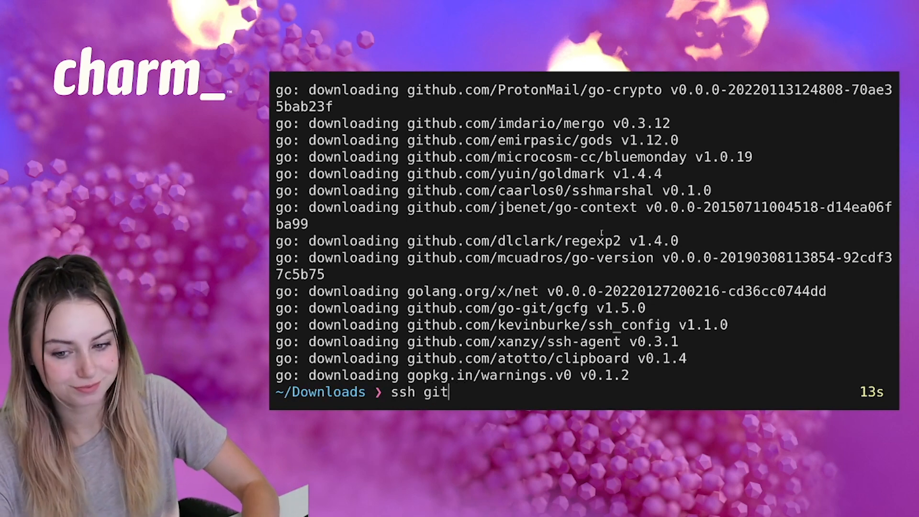
{"action": "type", "text": ".charm.sh"}
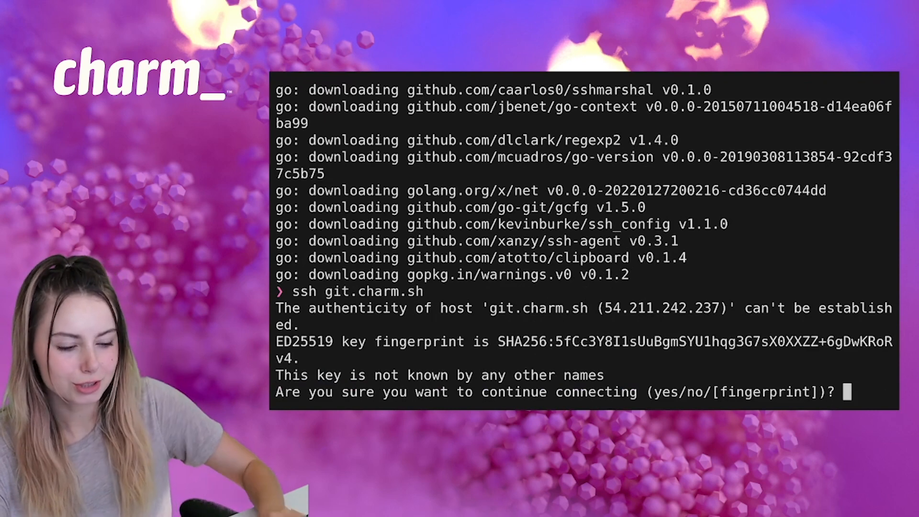
Answer yes to the fingerprint prompt so the Soft Serve repository list loads
{"action": "type", "text": "yes"}
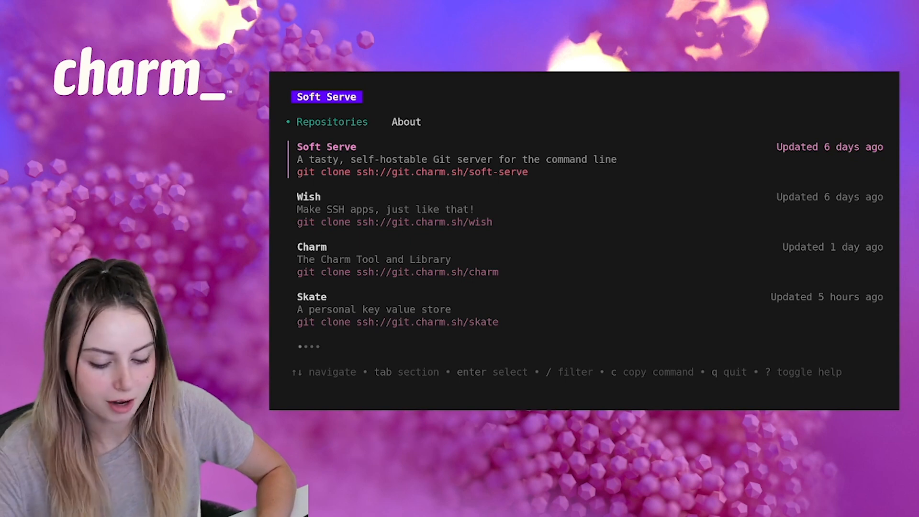
Switch from Repositories to the About section with clone commands for the hosted repos
{"action": "key", "text": "c"}
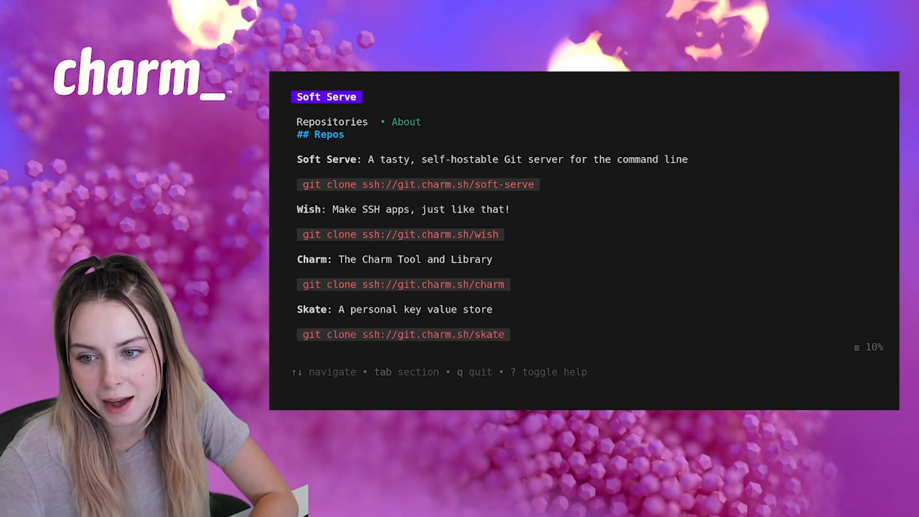
Move down the repository list to Bubbles and show its README
{"action": "scroll", "scroll_direction": "down", "scroll_amount": 3}
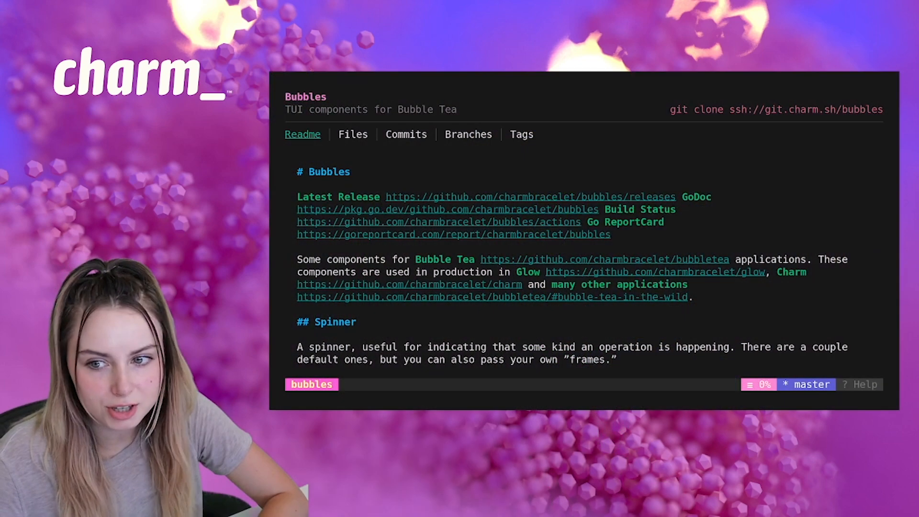
Show the Bubbles commit history with the latest key.Matches commit and its diff
{"action": "left_click", "coordinate": [406, 134]}
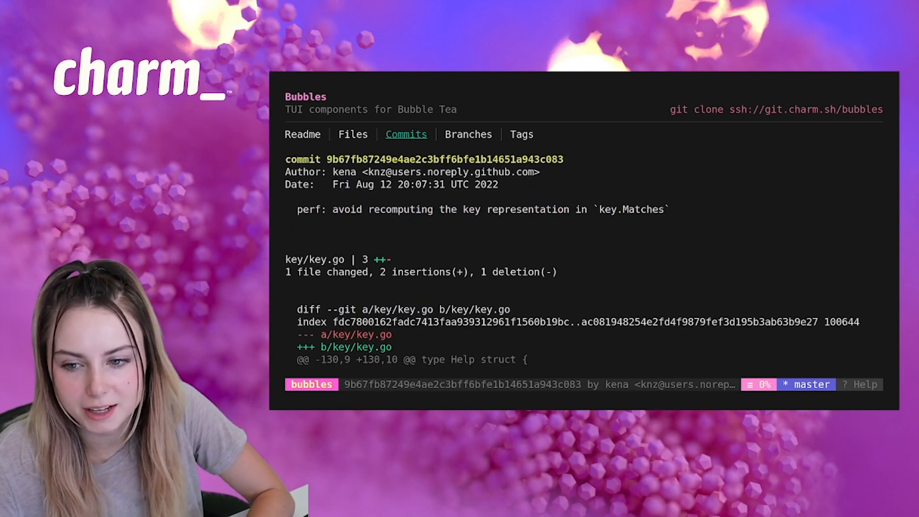
Return via Commits to the Branches list for Bubbles, from button through vim
{"action": "scroll", "scroll_direction": "down", "scroll_amount": 3}
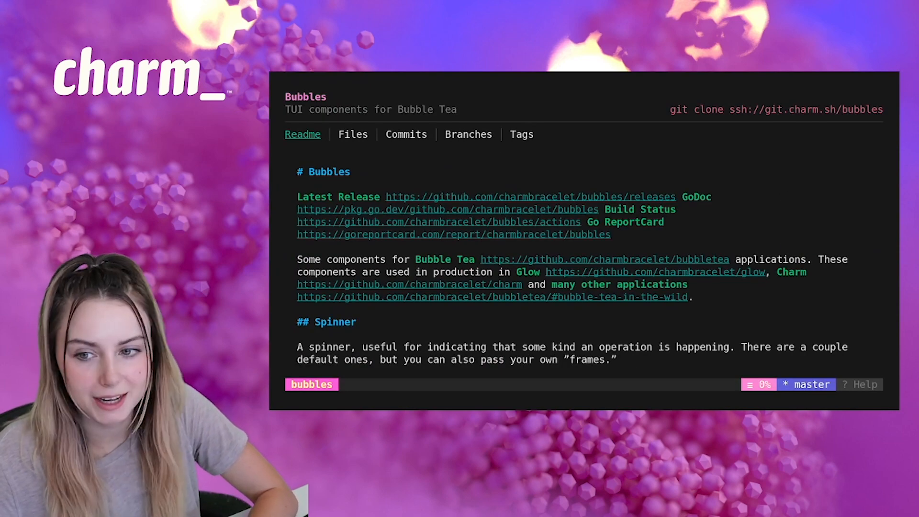
{"action": "left_click", "coordinate": [406, 134]}
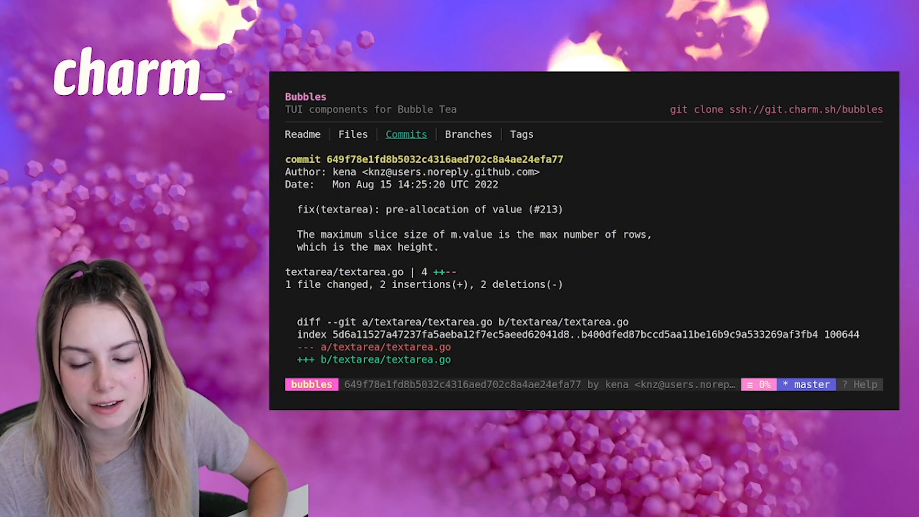
{"action": "left_click", "coordinate": [468, 134]}
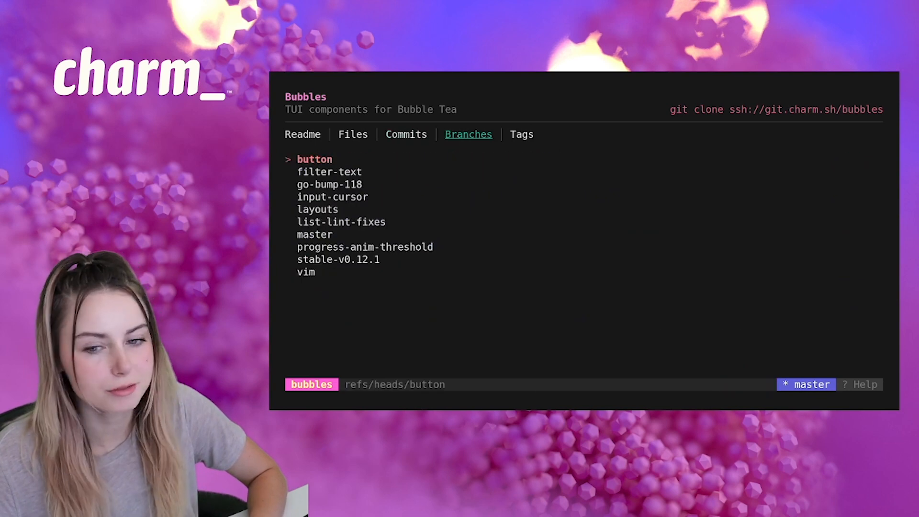